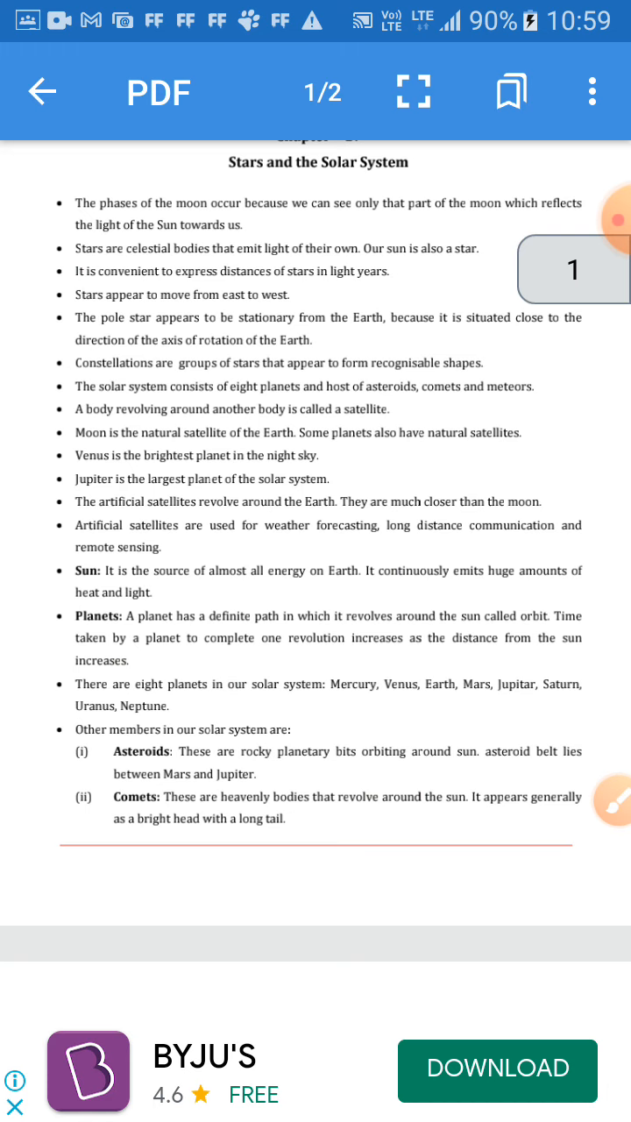
- Draw a purple loop around 'light years' plus long strokes, then bookmark page 1
click(618, 820)
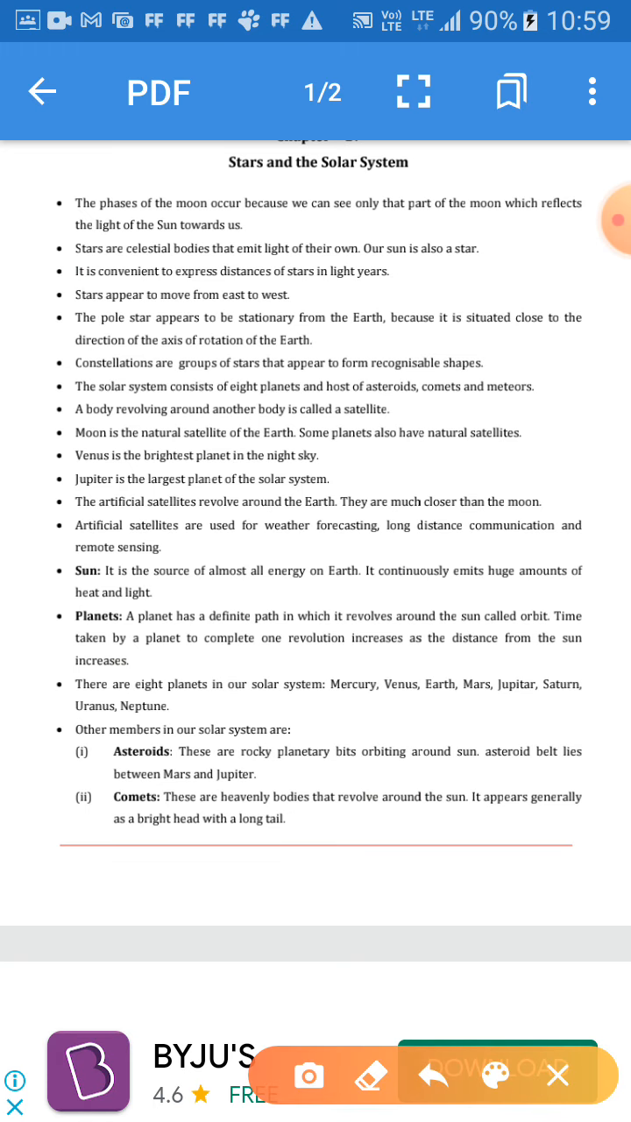
drag(311, 299, 430, 287)
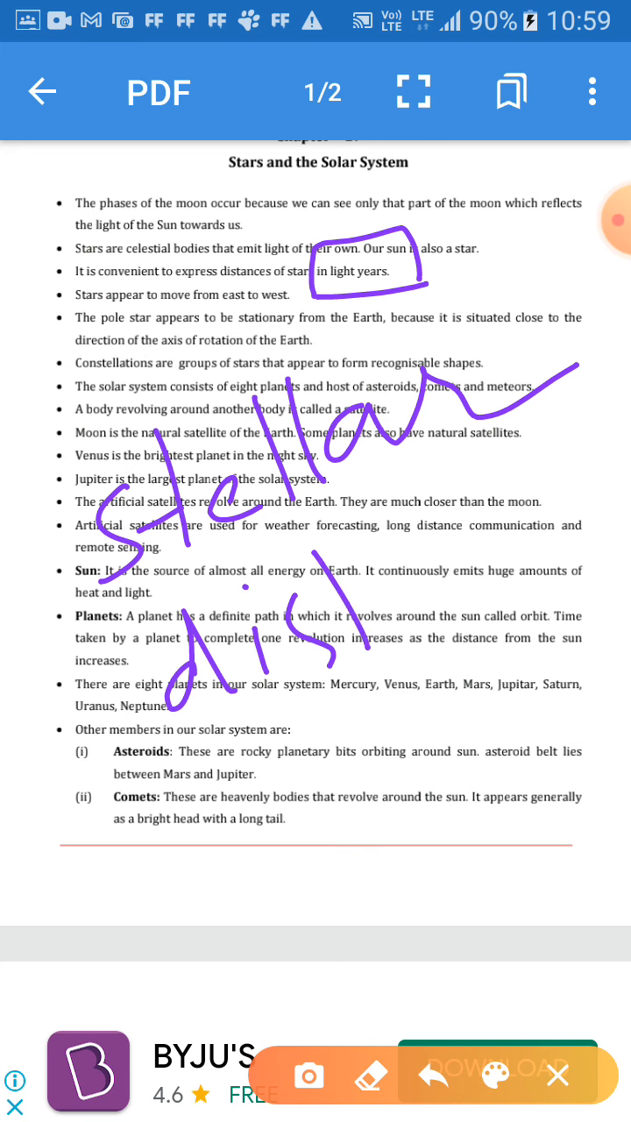
drag(158, 820, 561, 491)
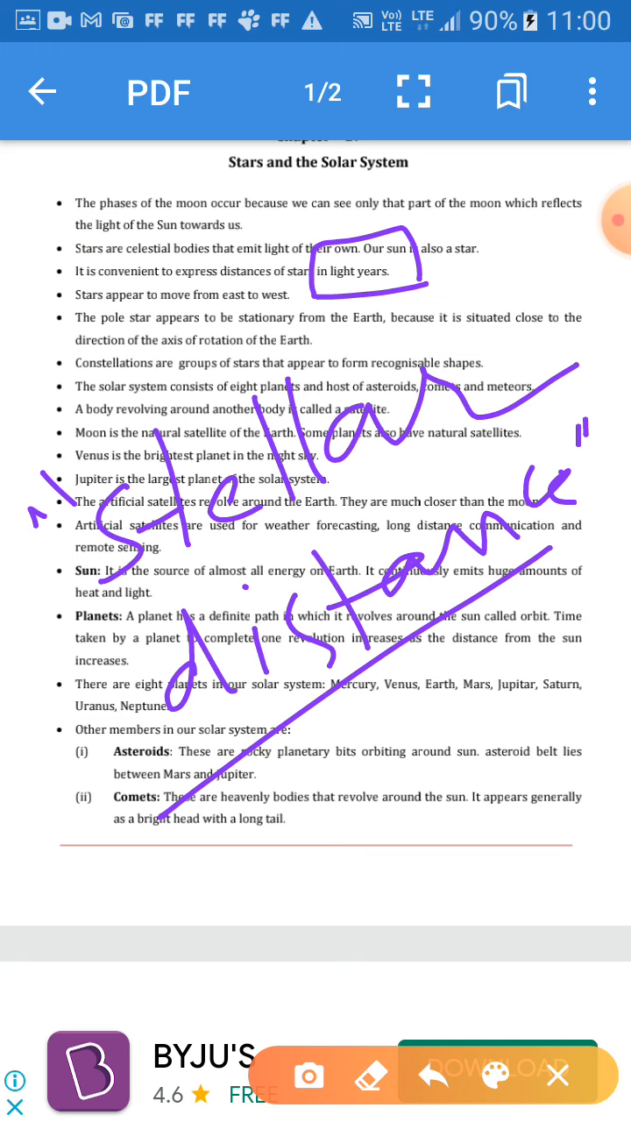
drag(188, 318, 311, 314)
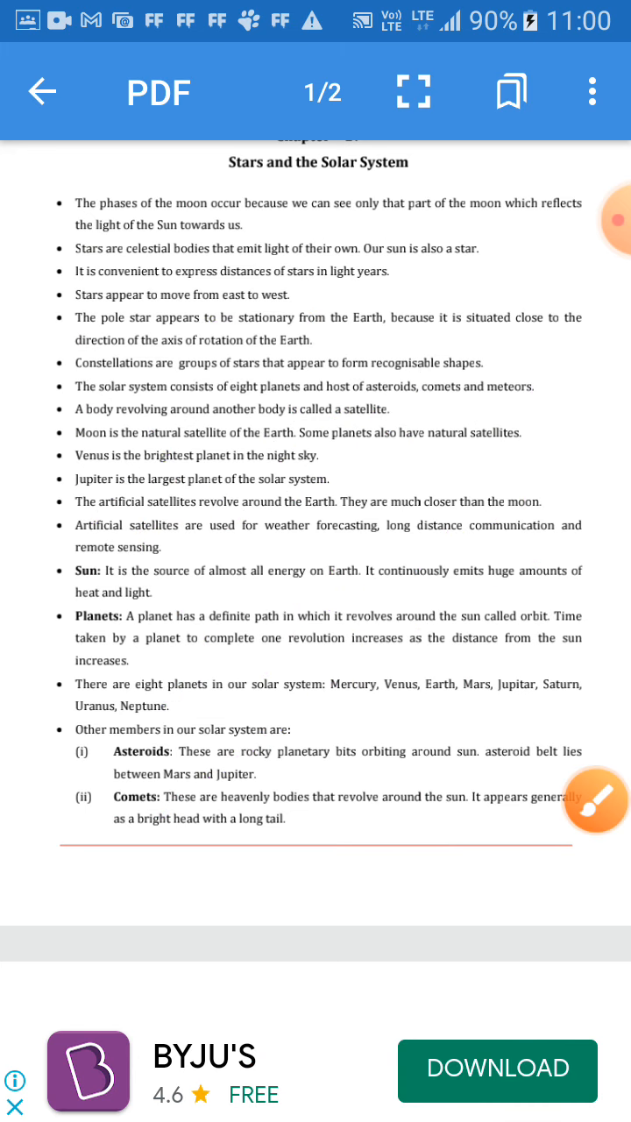
click(511, 91)
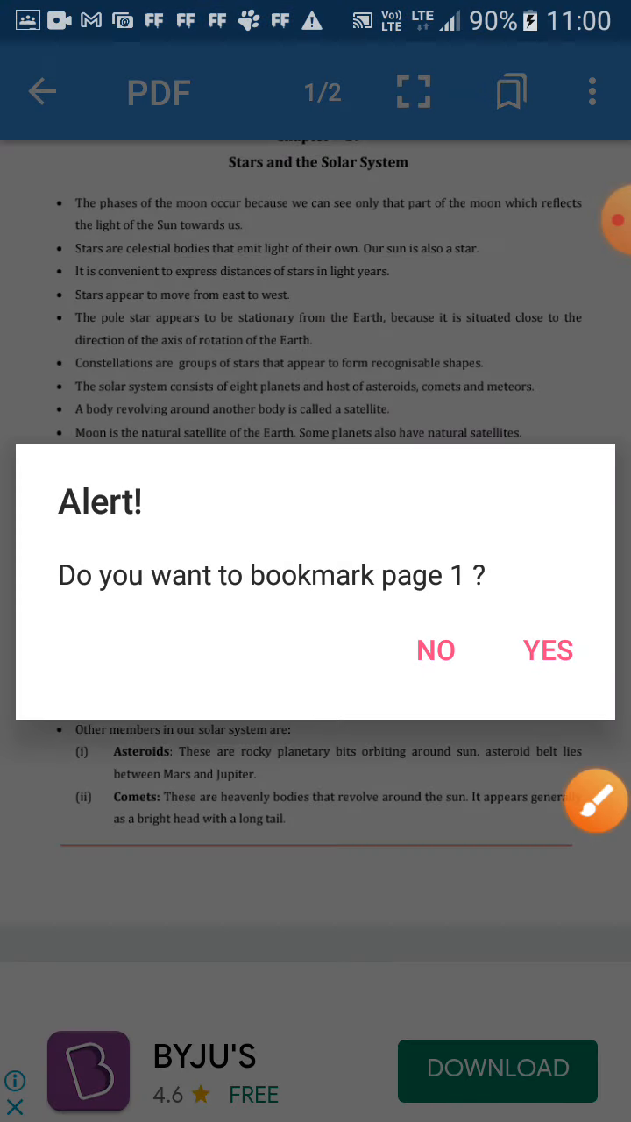
click(435, 651)
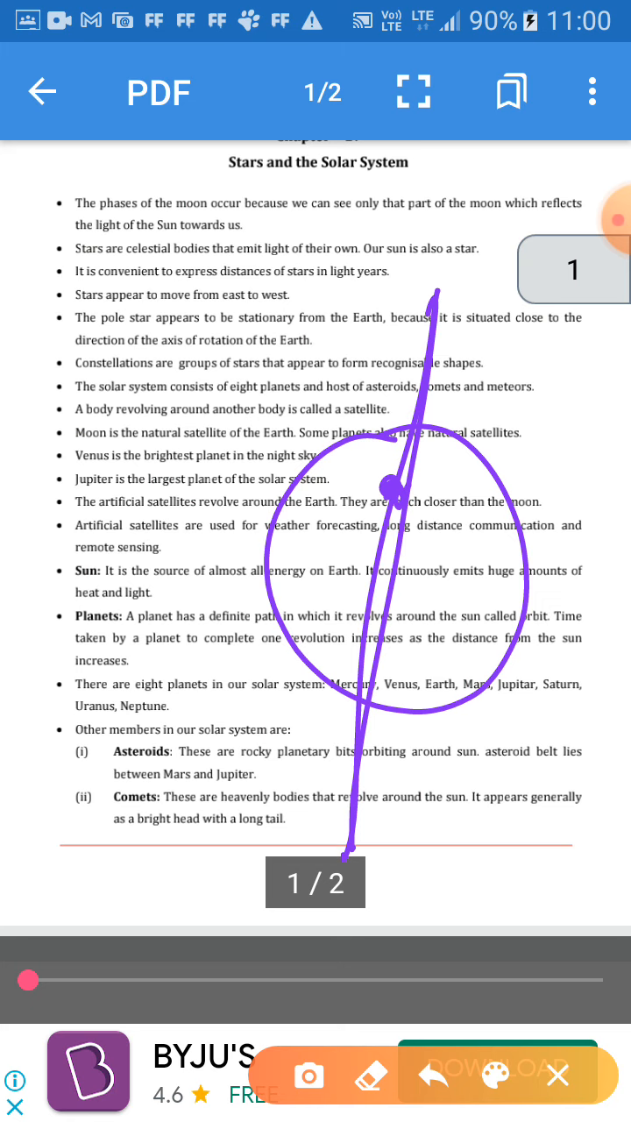
- Erase the purple circle and crossing stroke from page 1
drag(223, 409, 295, 409)
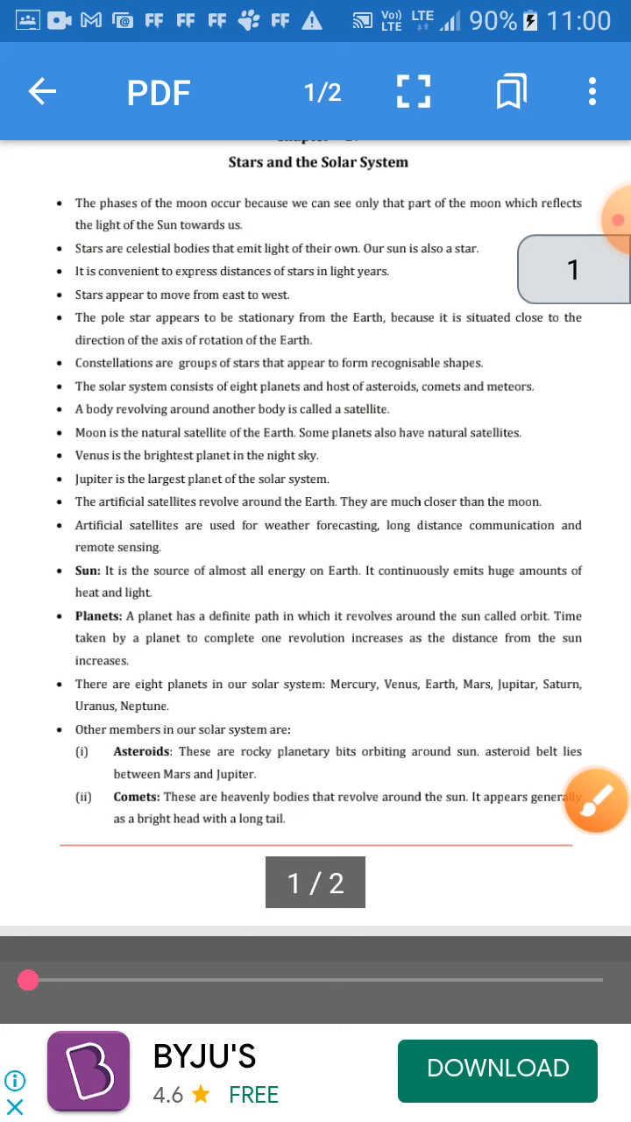
- Bookmark page 1, then scroll down past the planets list to page 2
click(511, 91)
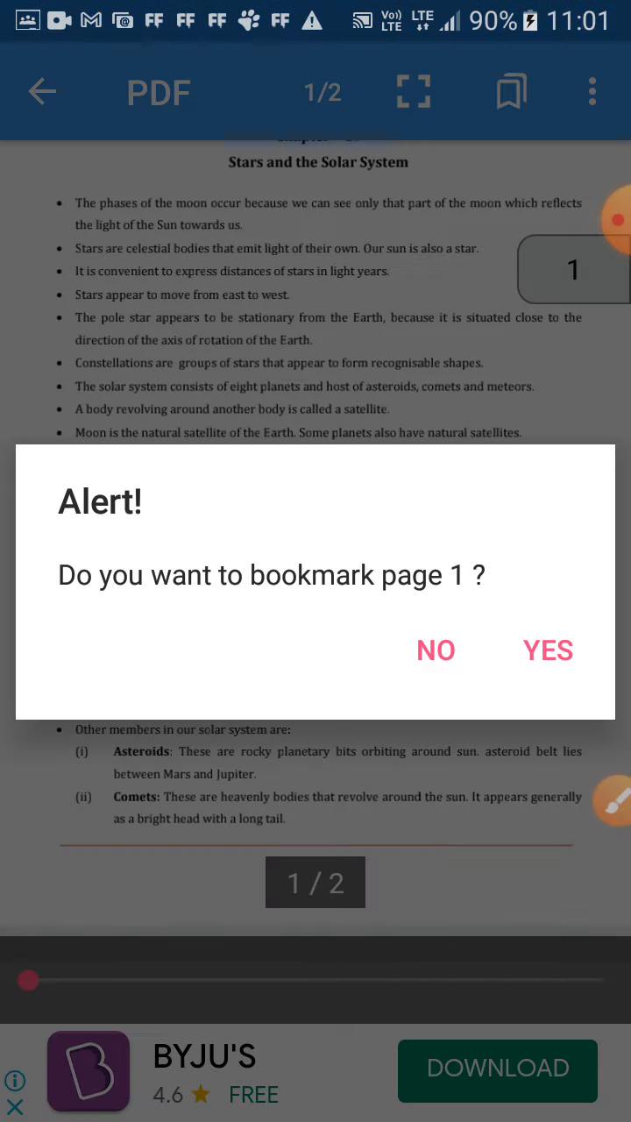
click(436, 650)
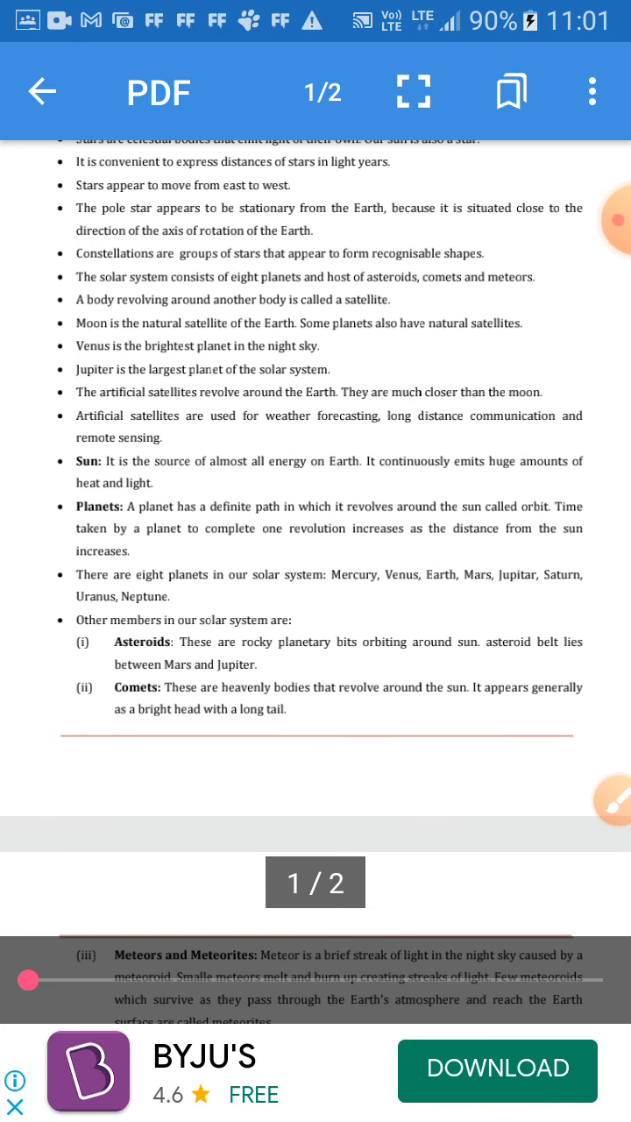
scroll(down, 3)
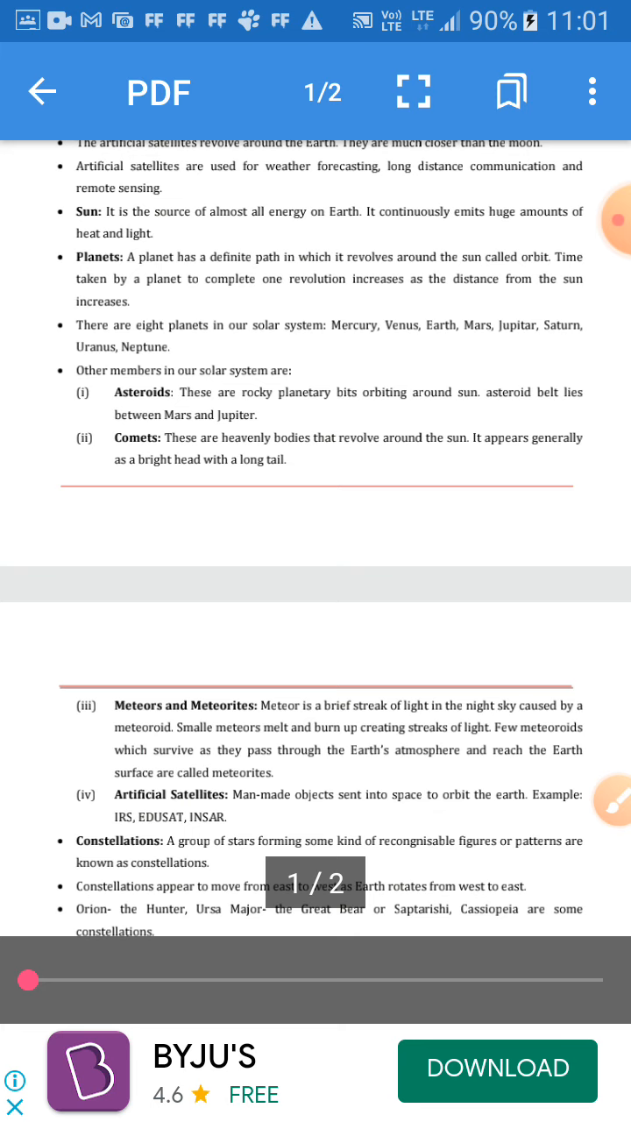
- Start the drawing overlay and tick off the planet names in purple pen
click(614, 806)
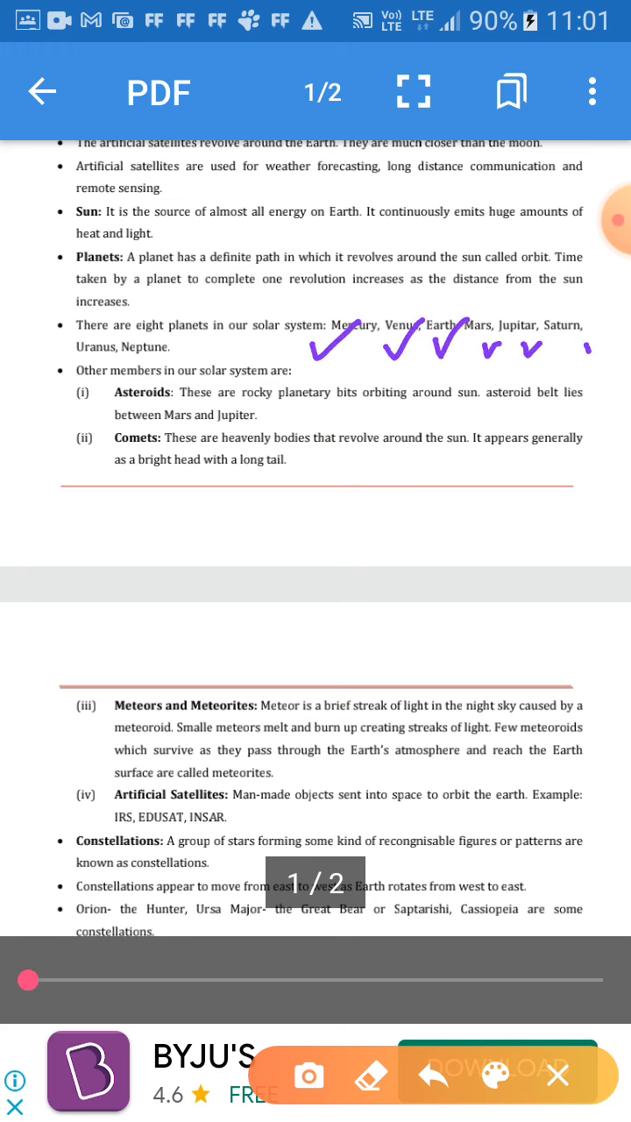
drag(79, 373, 277, 281)
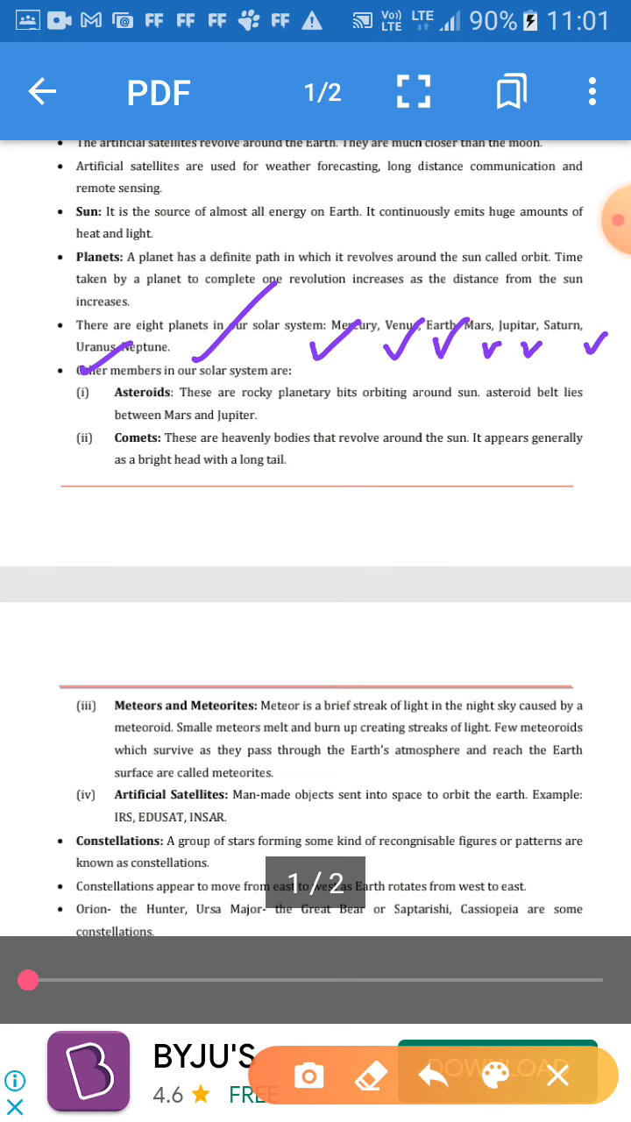